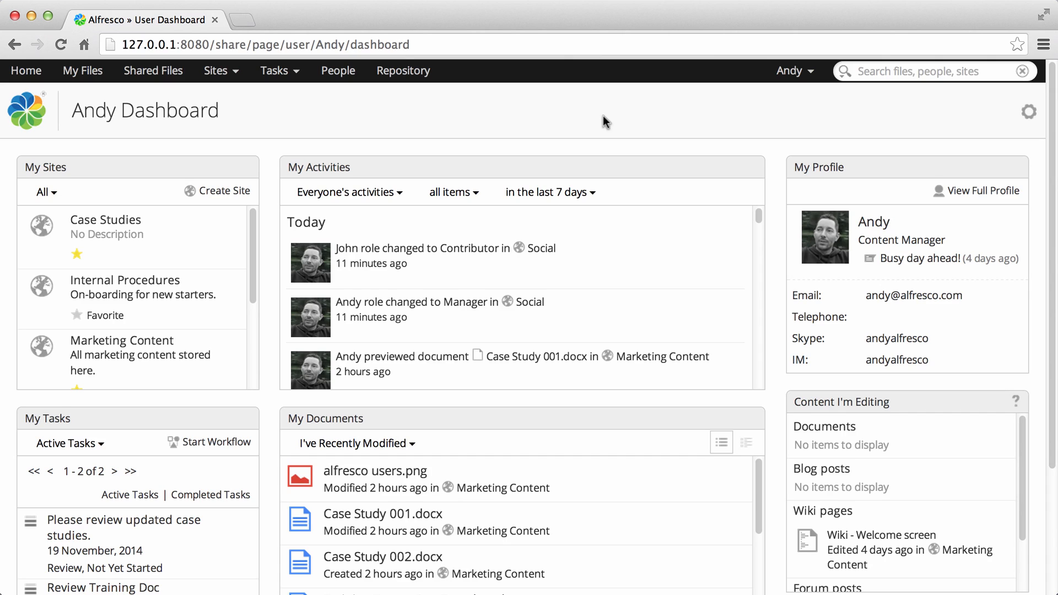
mouse_move(848, 94)
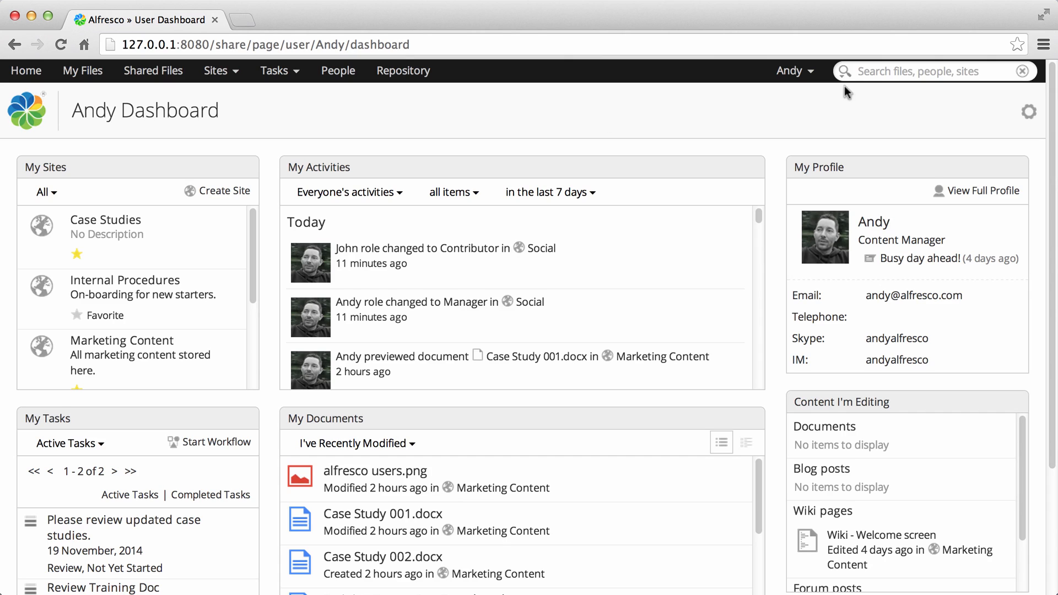
Search the repository for 'case' from the header search box.
type("case")
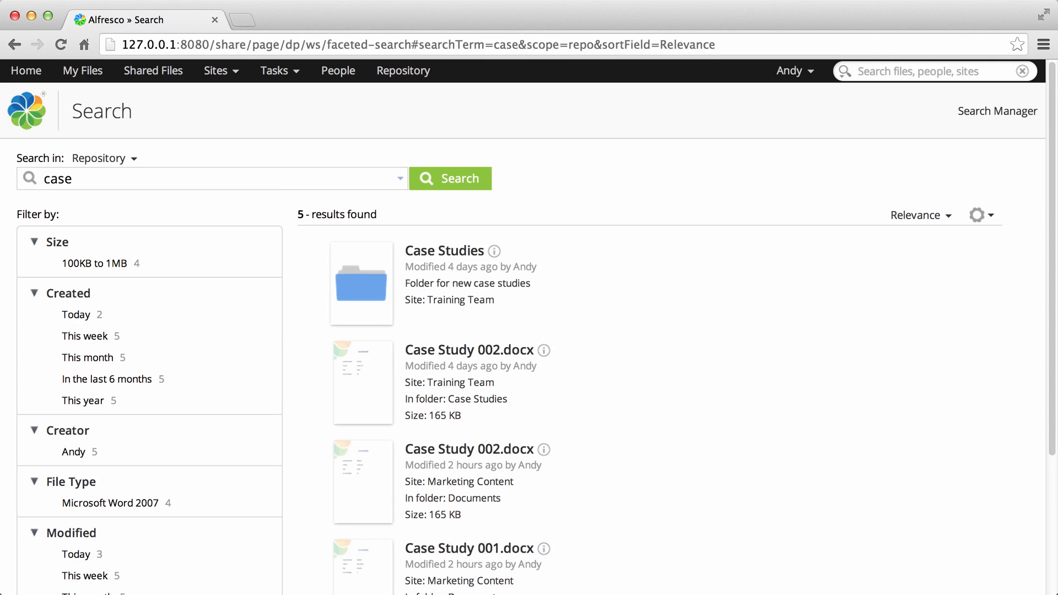
mouse_move(880, 111)
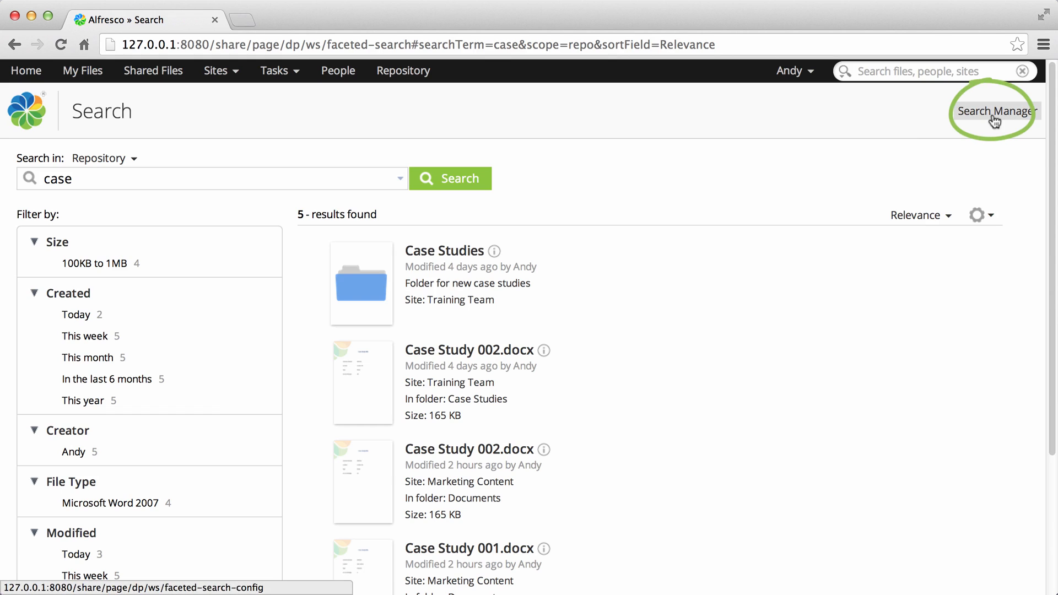
mouse_move(992, 116)
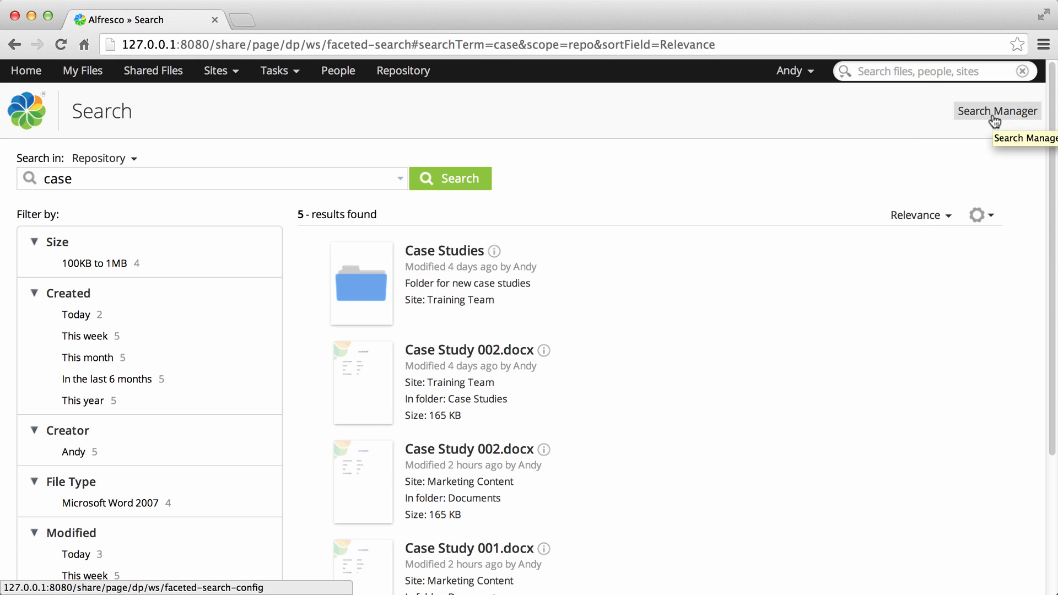
Go to the Search Manager page listing the existing search filters.
left_click(997, 110)
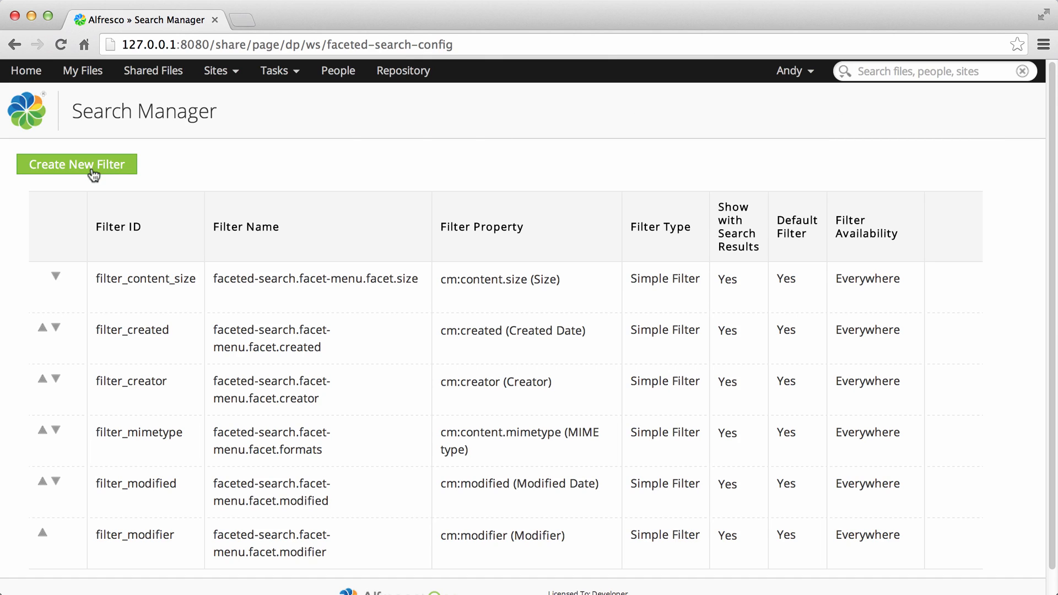
Start a new search filter with Filter ID 'Site' and Filter Name 'Site'.
left_click(76, 164)
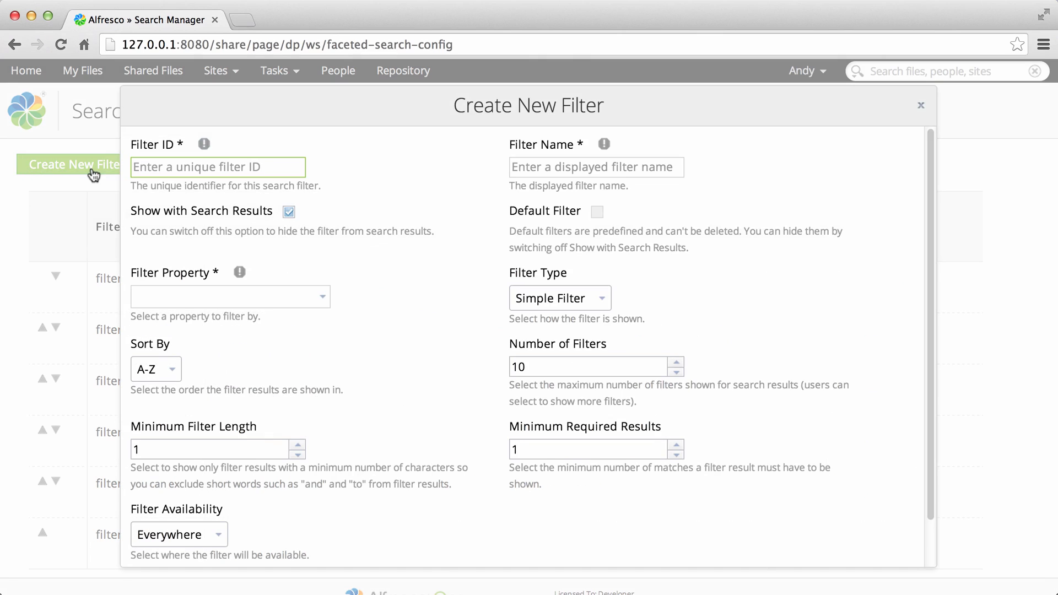
type("Sit")
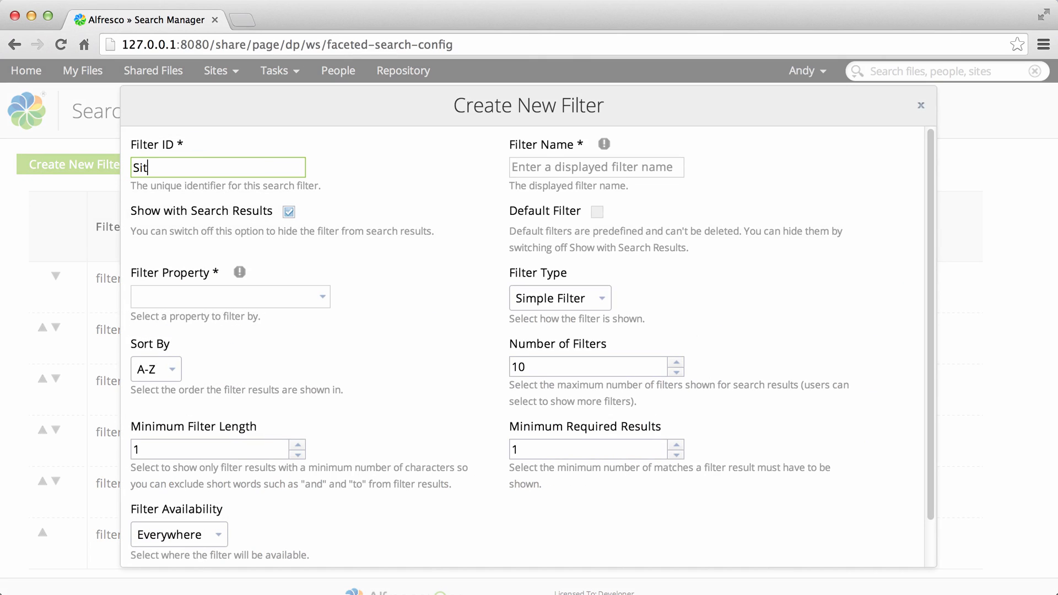
type("e")
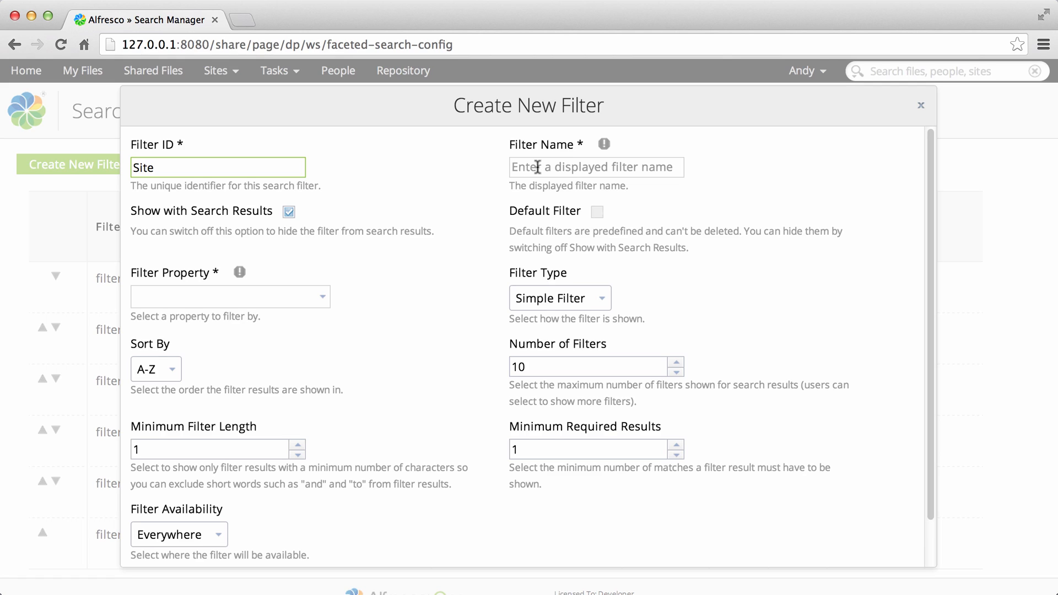
type("Site")
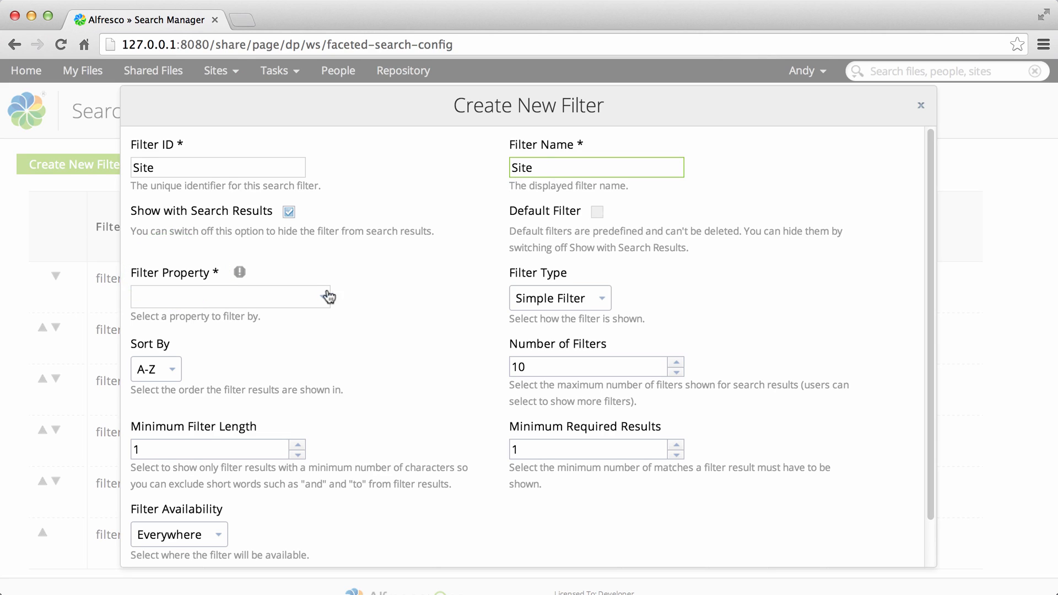
Set the filter property to Site and keep its availability as Everywhere.
left_click(229, 297)
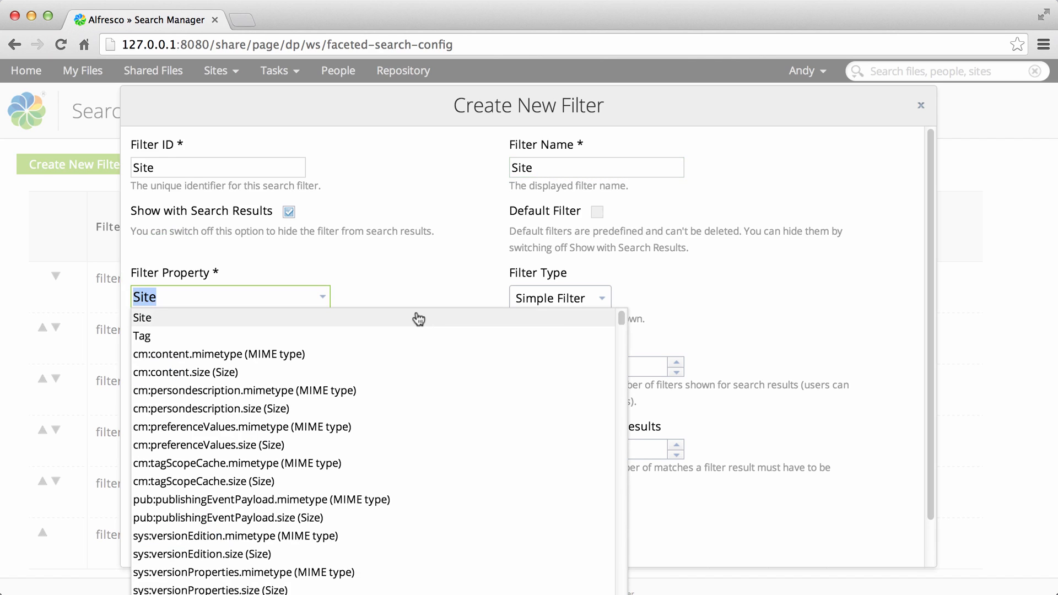
left_click(143, 318)
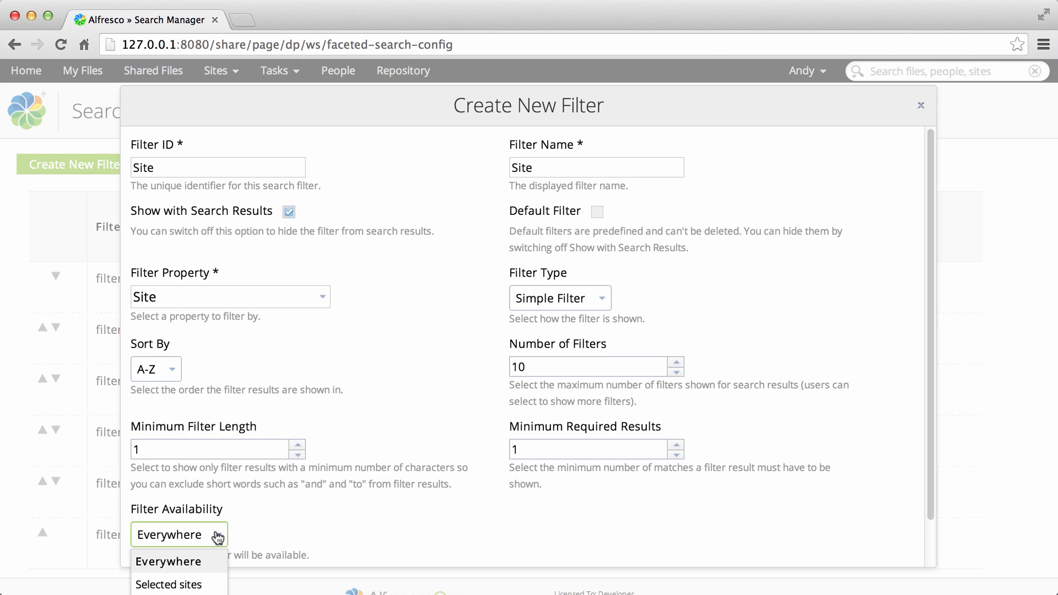
left_click(163, 561)
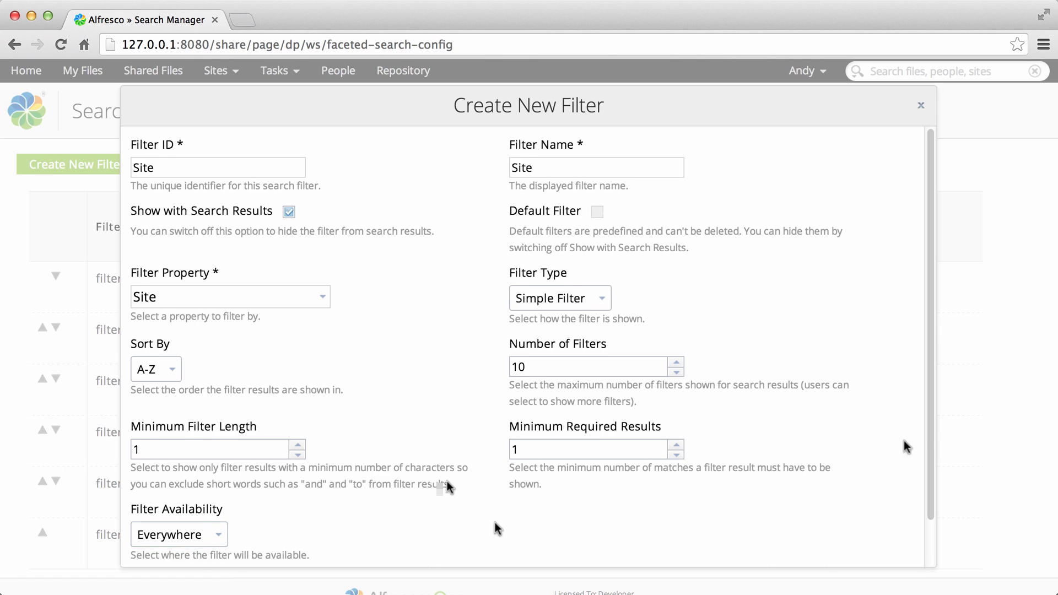
Save the new Site filter into the Search Manager list.
scroll("down", 3)
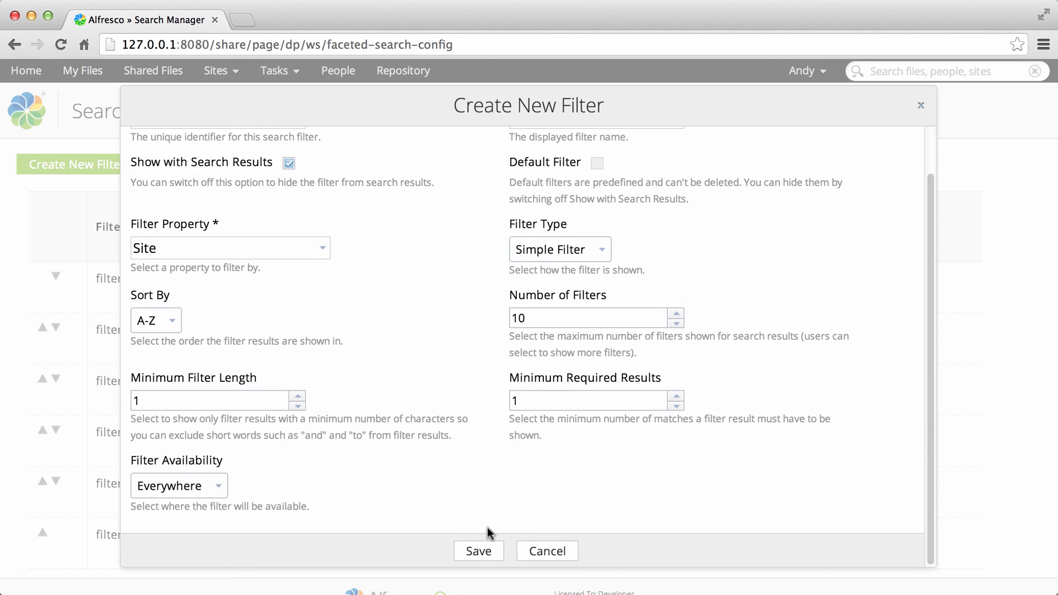
mouse_move(473, 553)
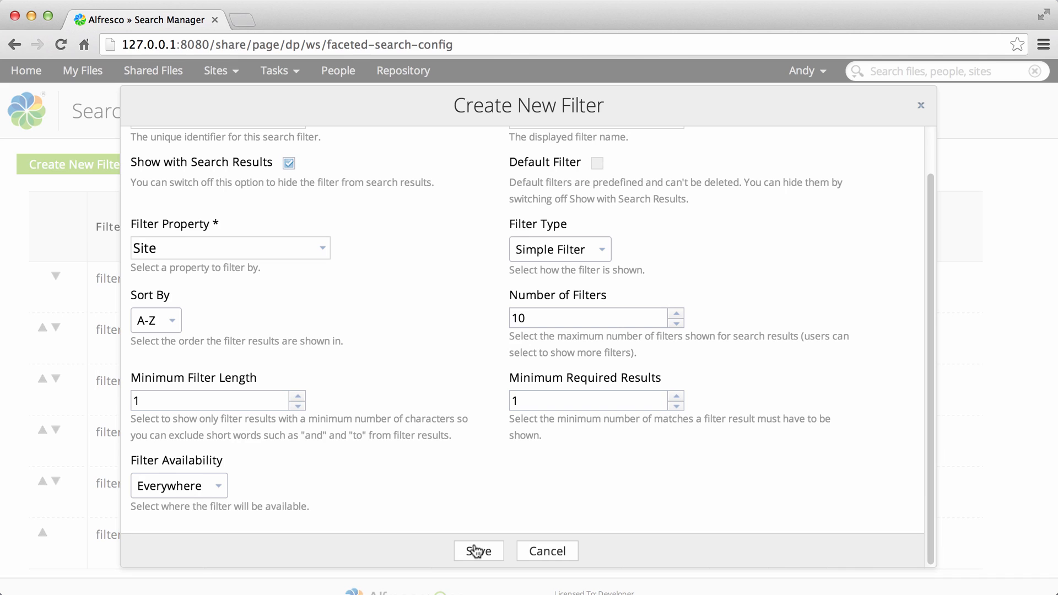
left_click(478, 551)
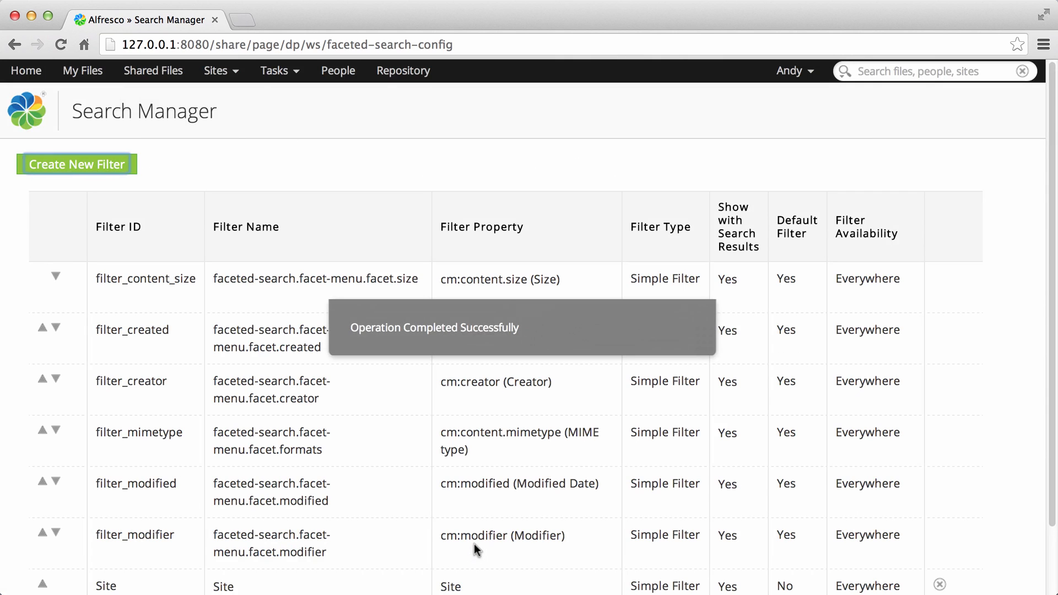